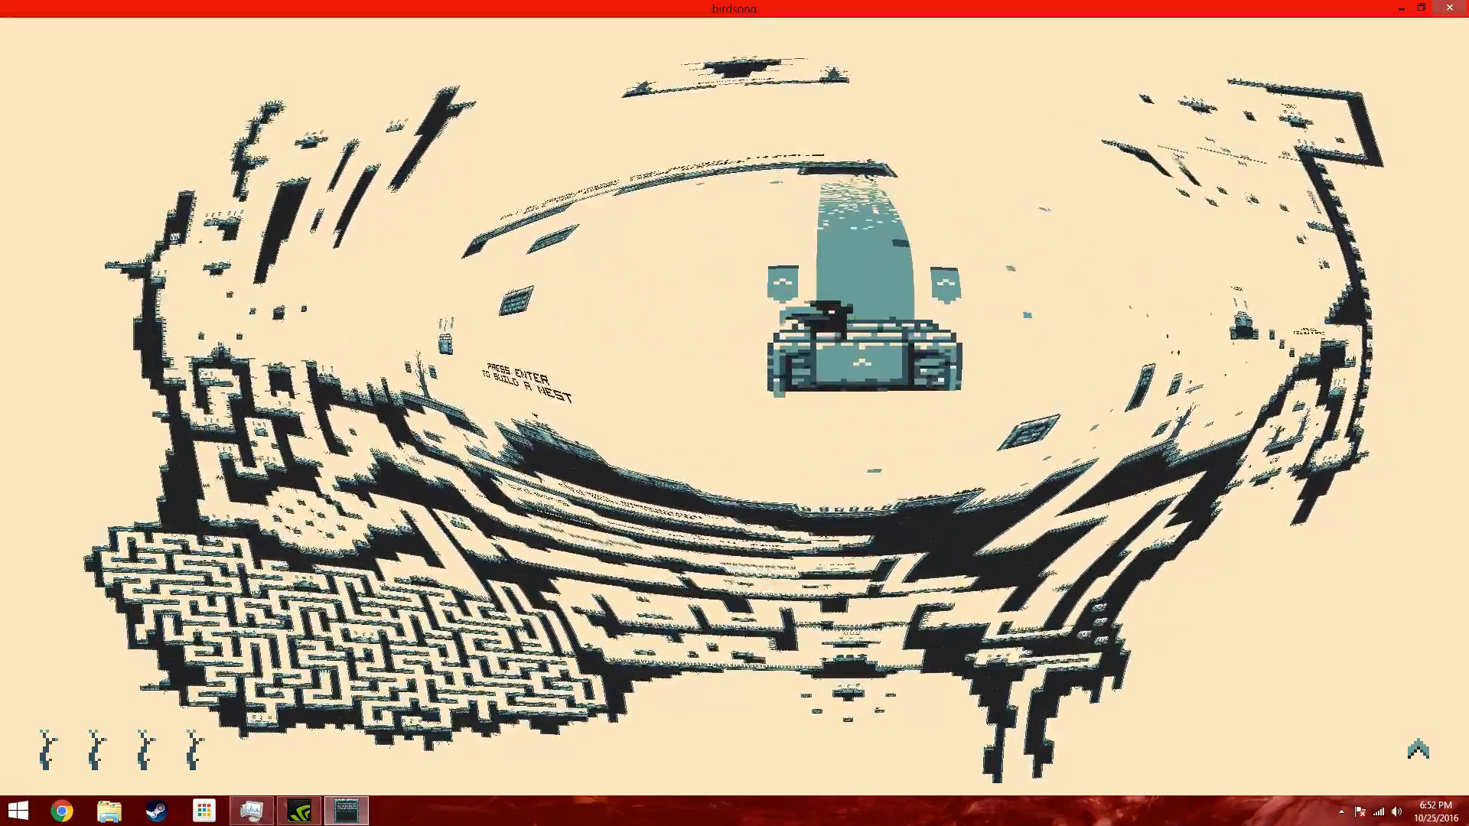
- Steer the bird off the nest-building spot onto the narrow ledge beside it
{"action": "key", "text": "enter"}
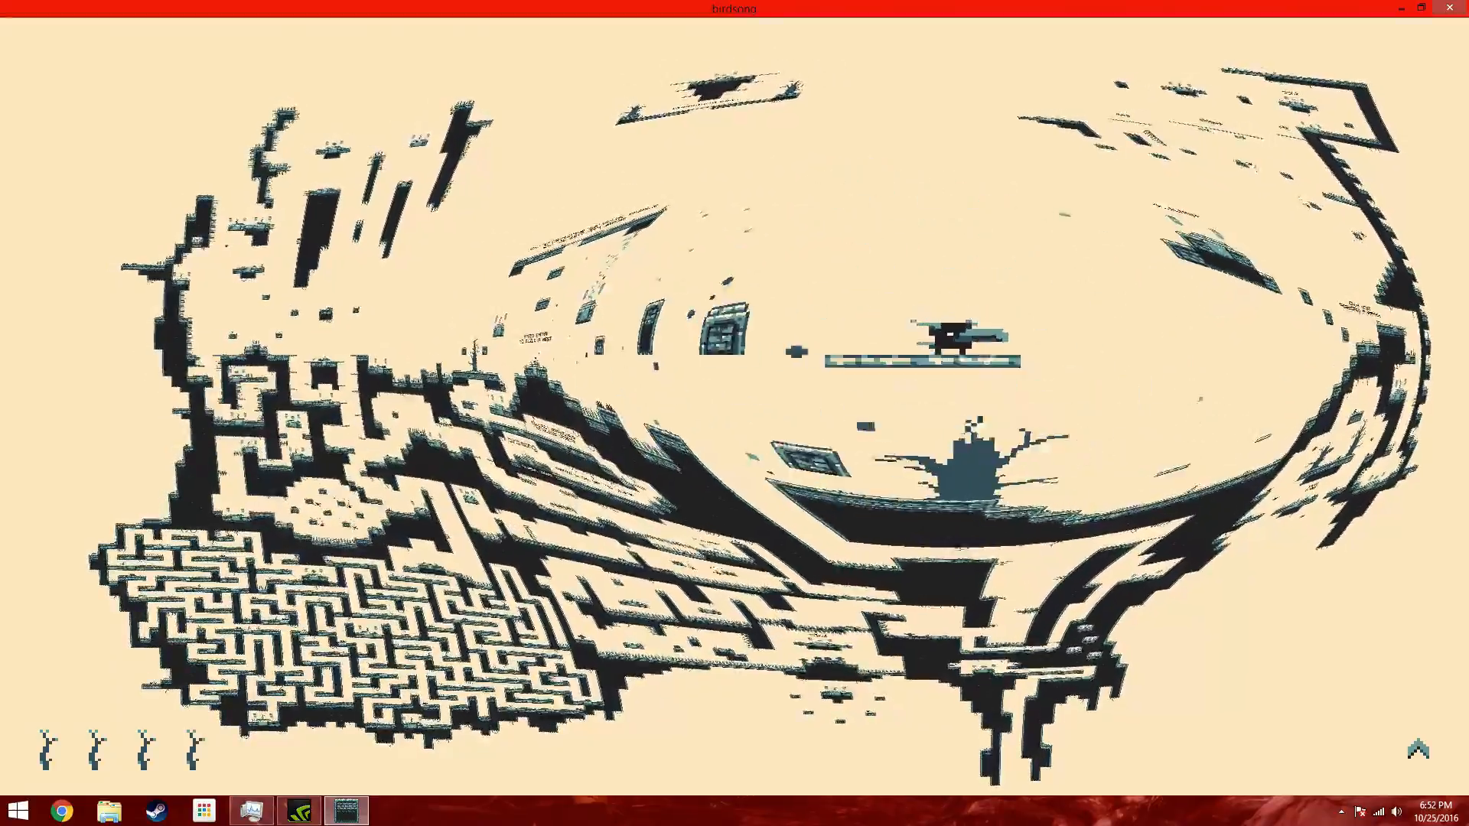